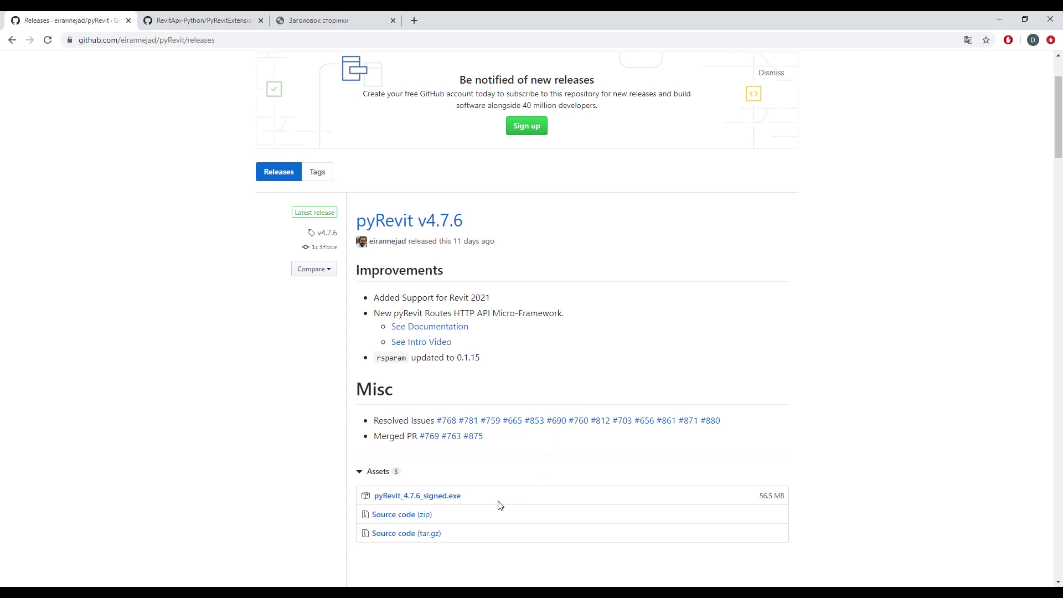
mouse_move(417, 496)
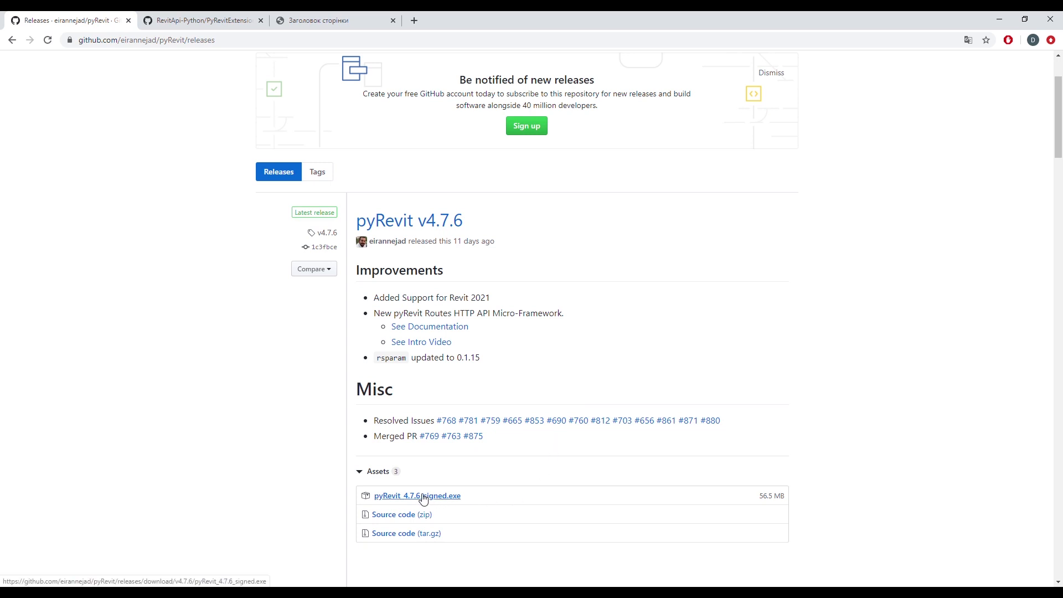
Step: Download pyRevit_4.7.6_signed.exe from GitHub releases, run it and finish the setup wizard
click(416, 496)
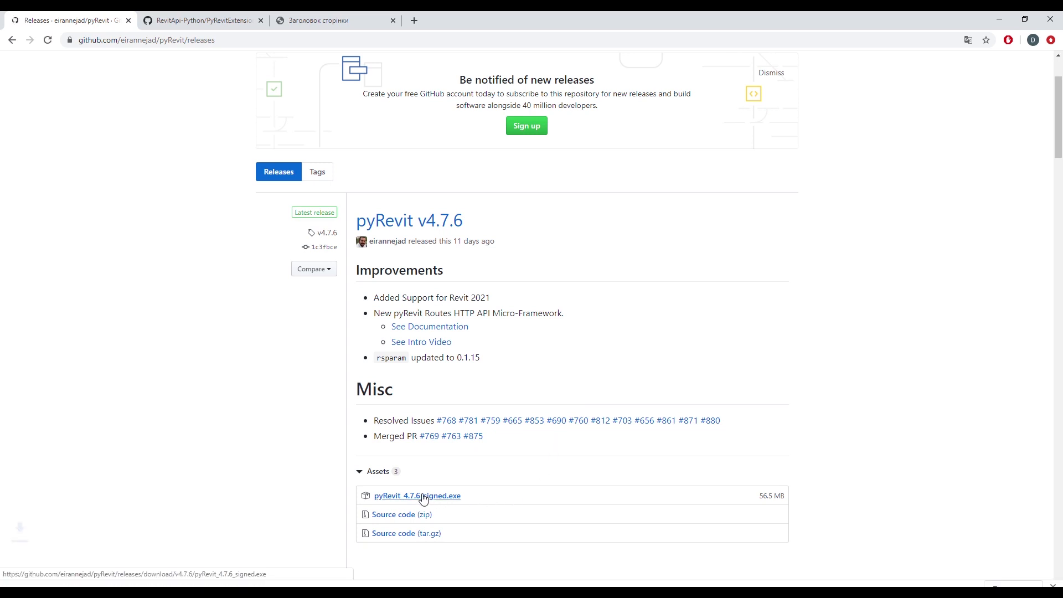
click(417, 495)
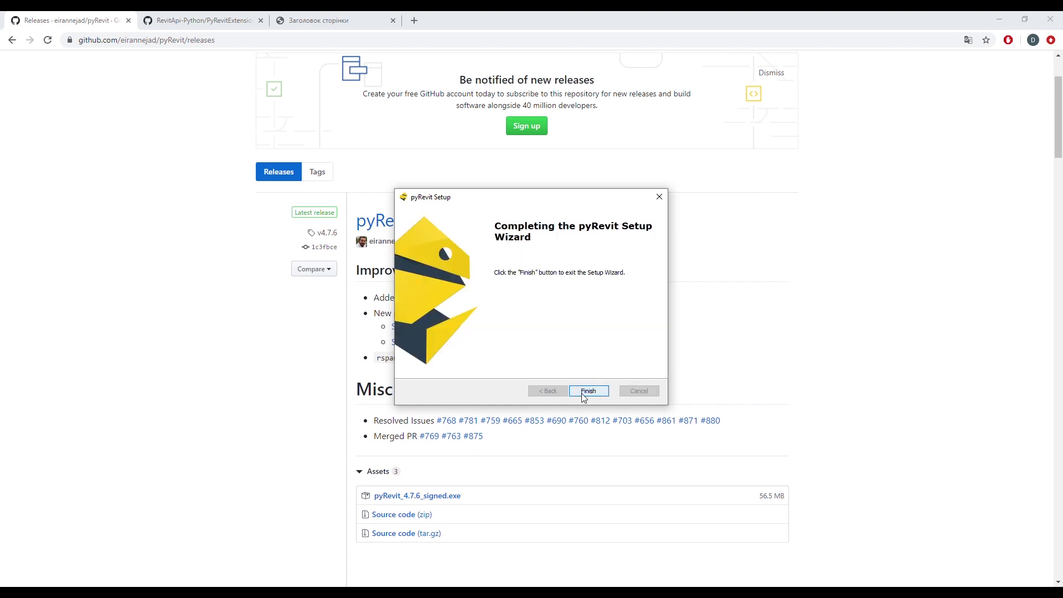
click(587, 390)
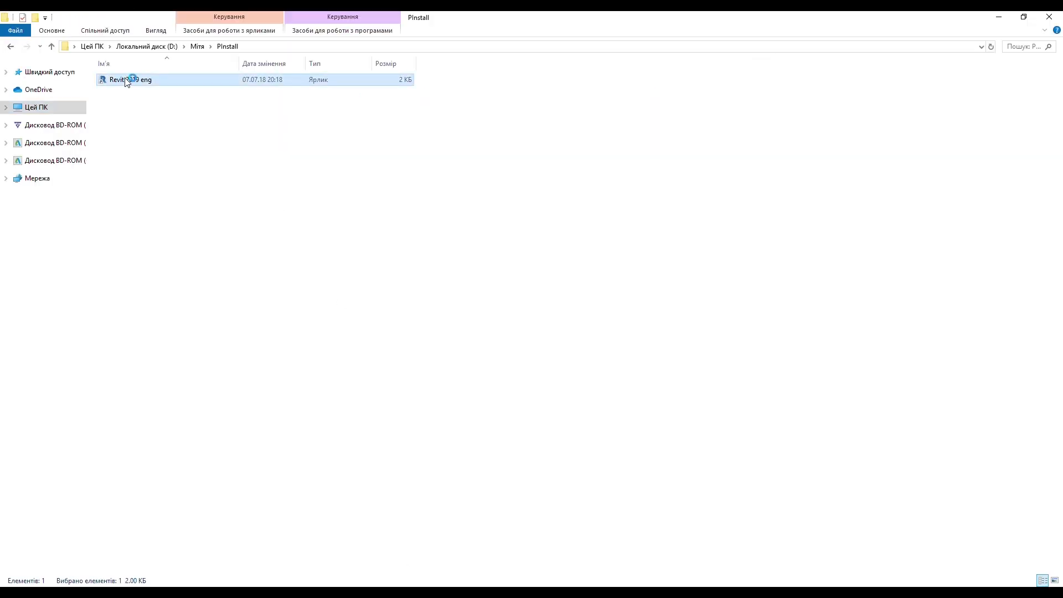
Step: Launch Revit 2019 and create a new project from the Construction Template
double_click(131, 79)
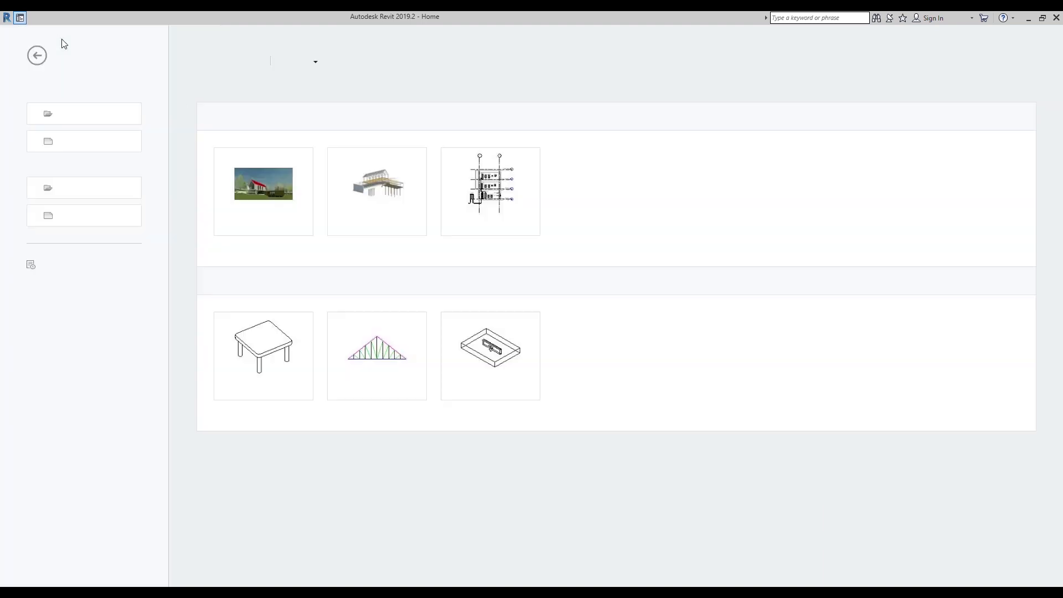
click(71, 141)
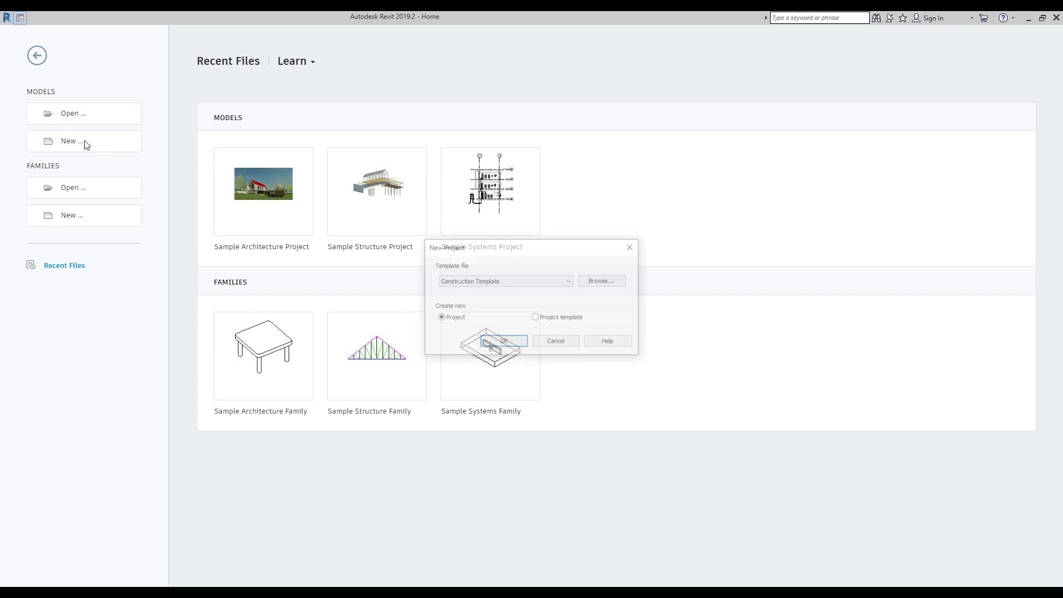
click(502, 340)
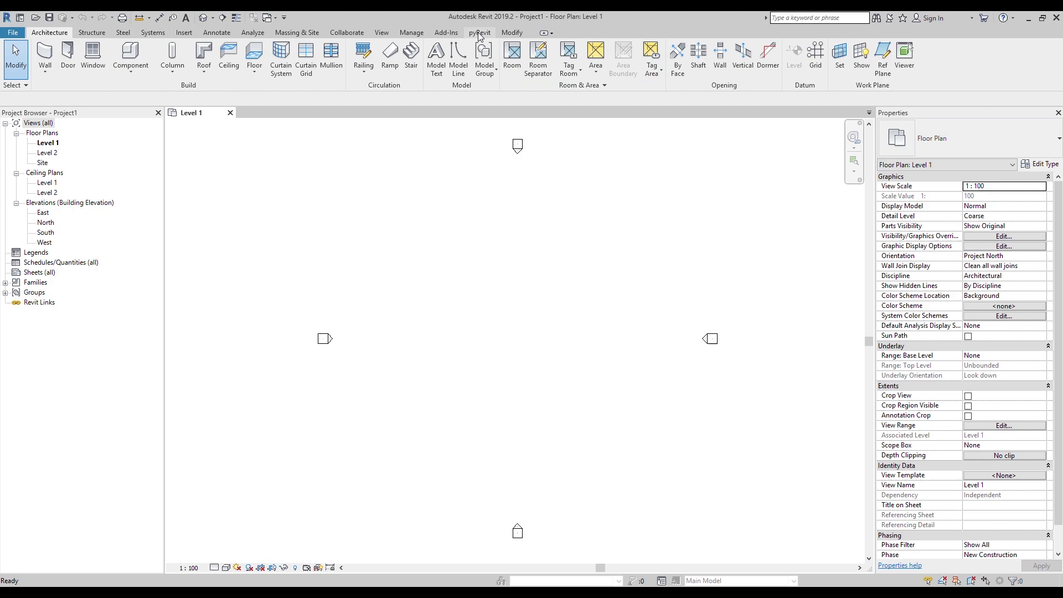
Step: Download PyRevitExtension.rar, open it in WinRAR and extract the PyRevitExtension folder
click(479, 32)
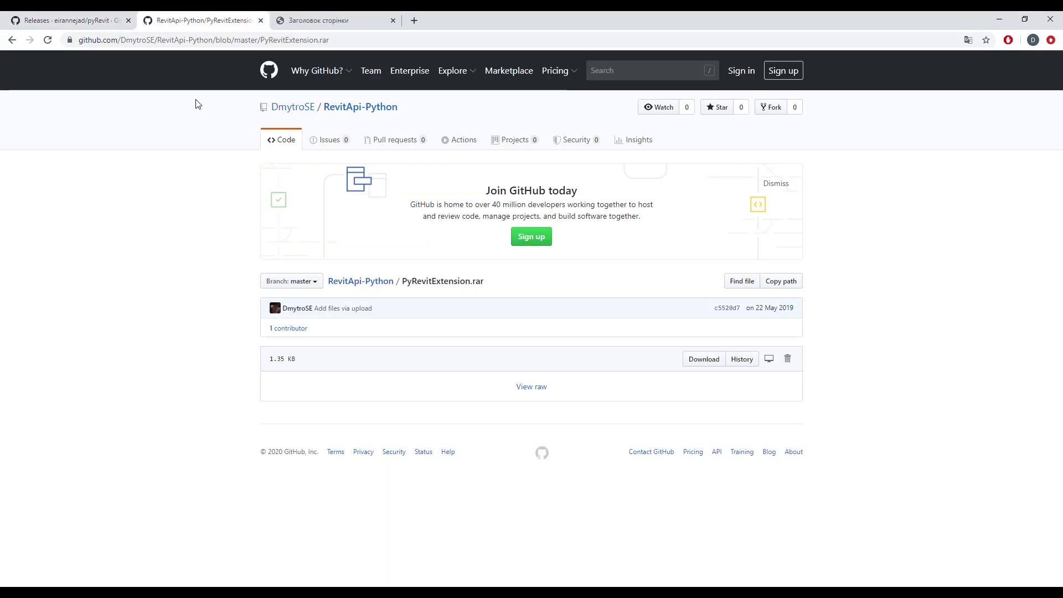
mouse_move(341, 405)
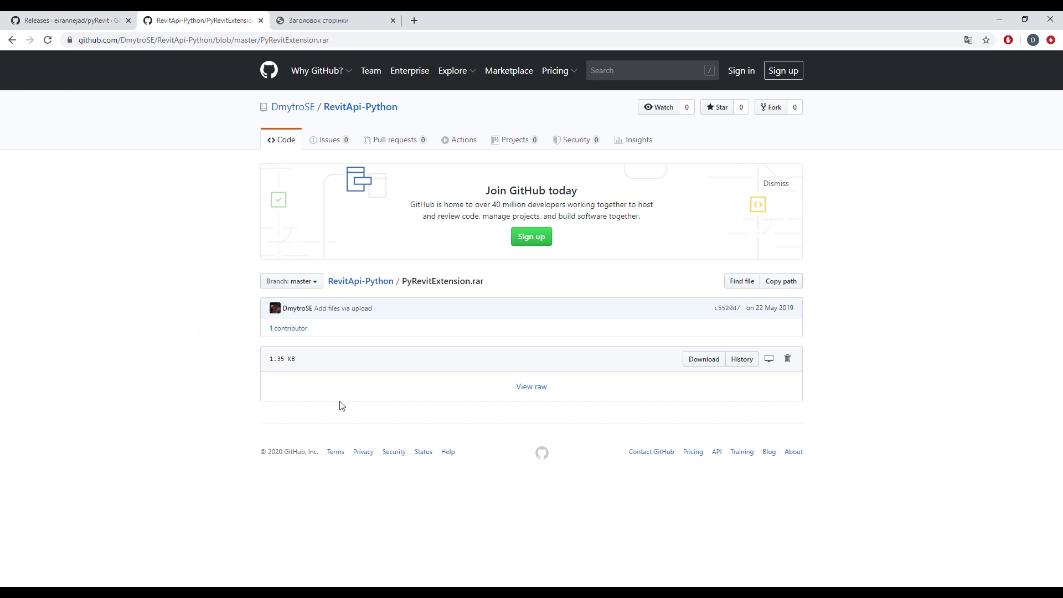
click(703, 358)
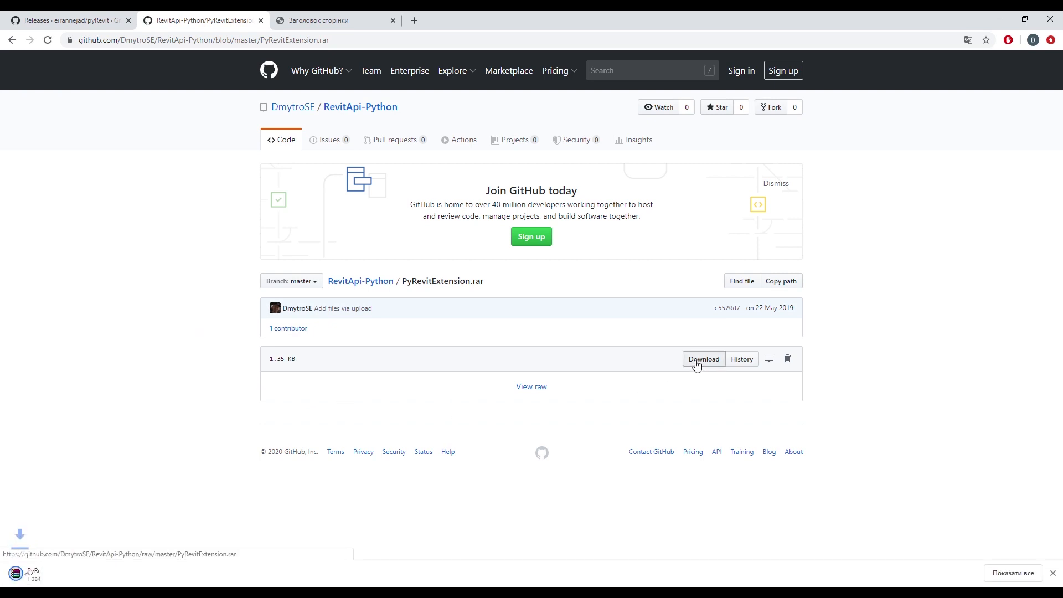
click(703, 359)
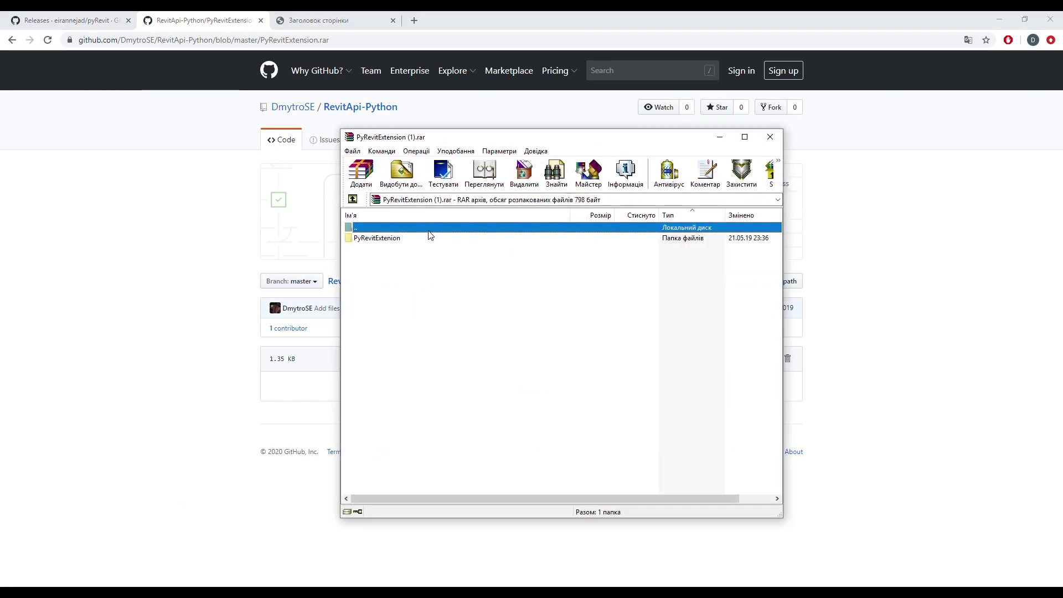
click(377, 237)
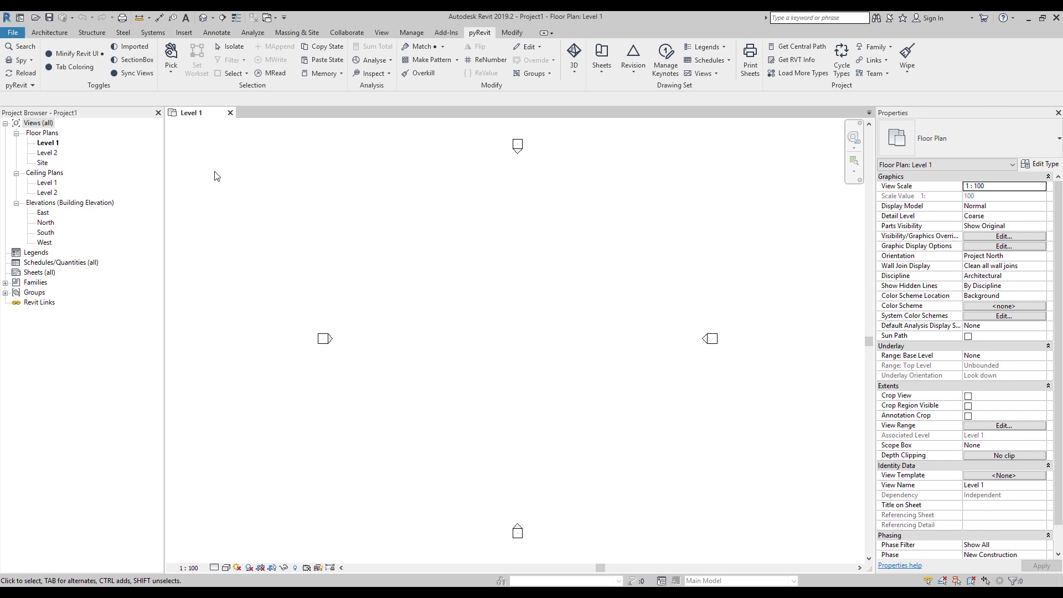
Step: Register PyRevitExtension as a custom extension directory, reload pyRevit and show the new Lessons tab
click(222, 108)
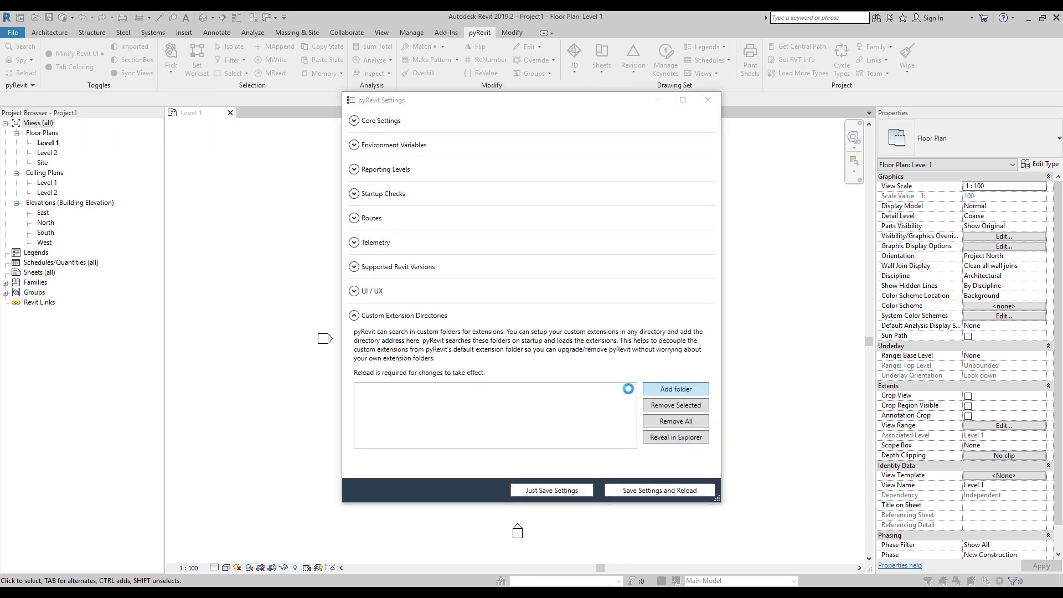
click(674, 388)
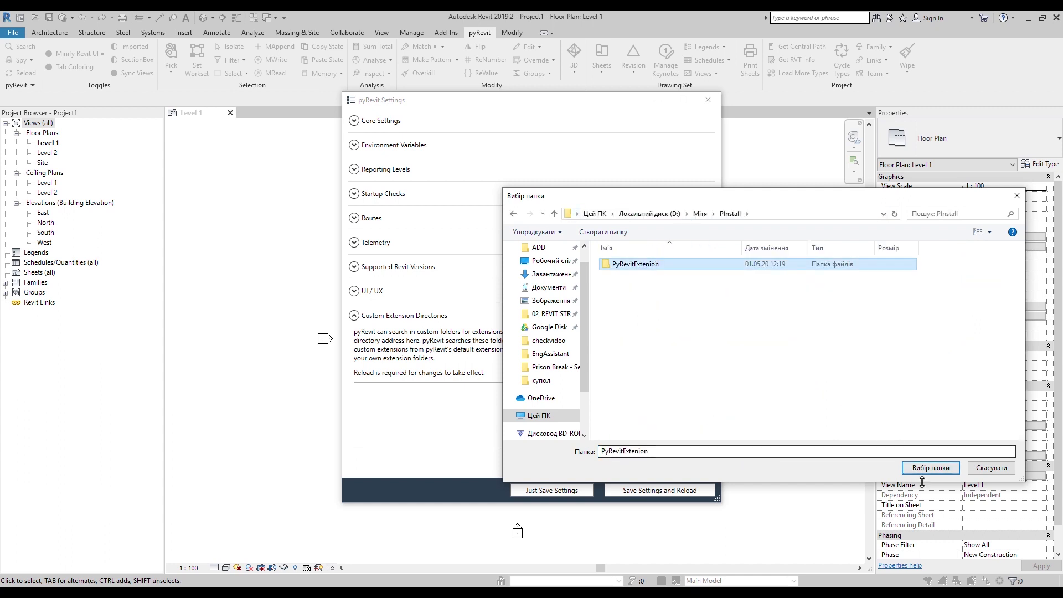
click(929, 467)
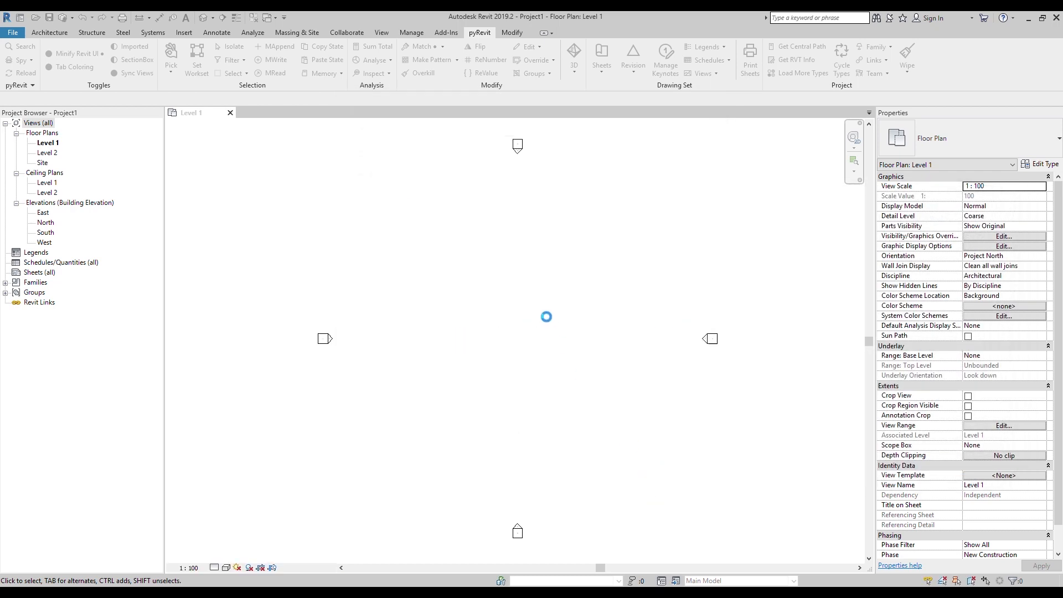
click(23, 73)
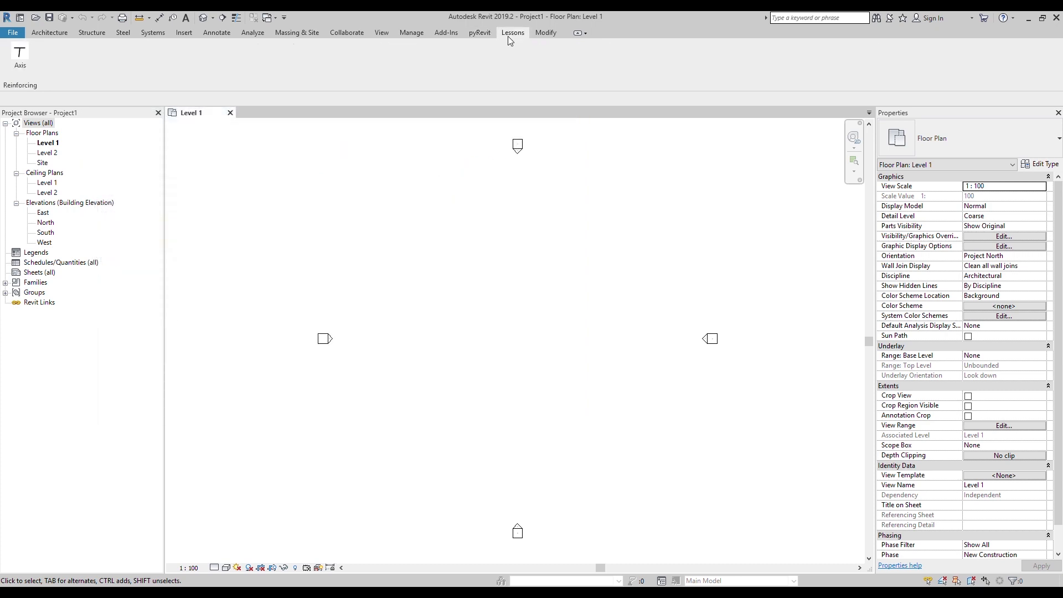
mouse_move(114, 64)
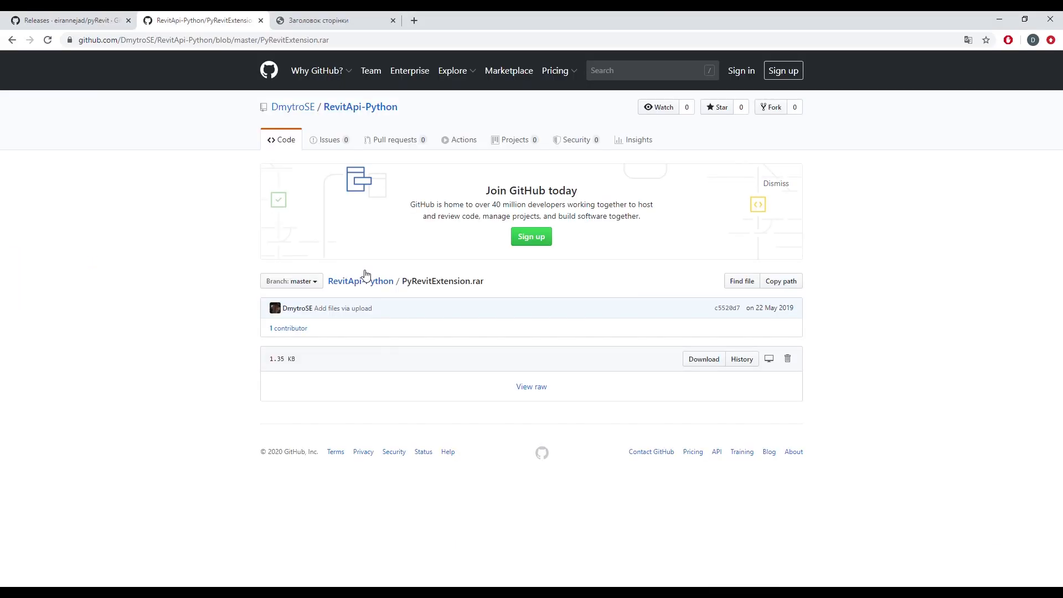
Step: Browse the bim-api.com Revit store and view the Auto Element Join overview
click(332, 20)
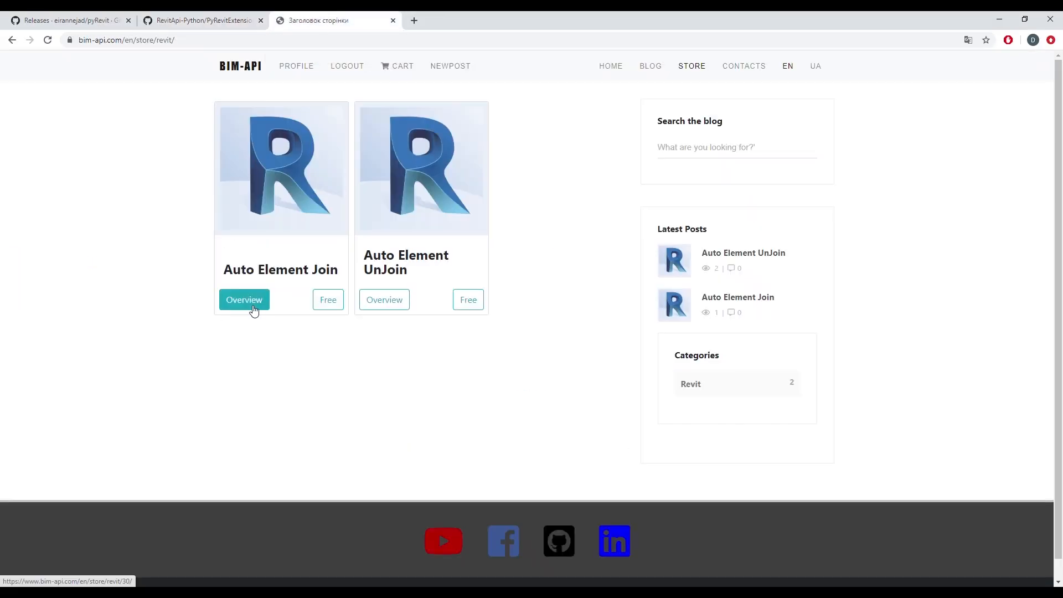
click(243, 300)
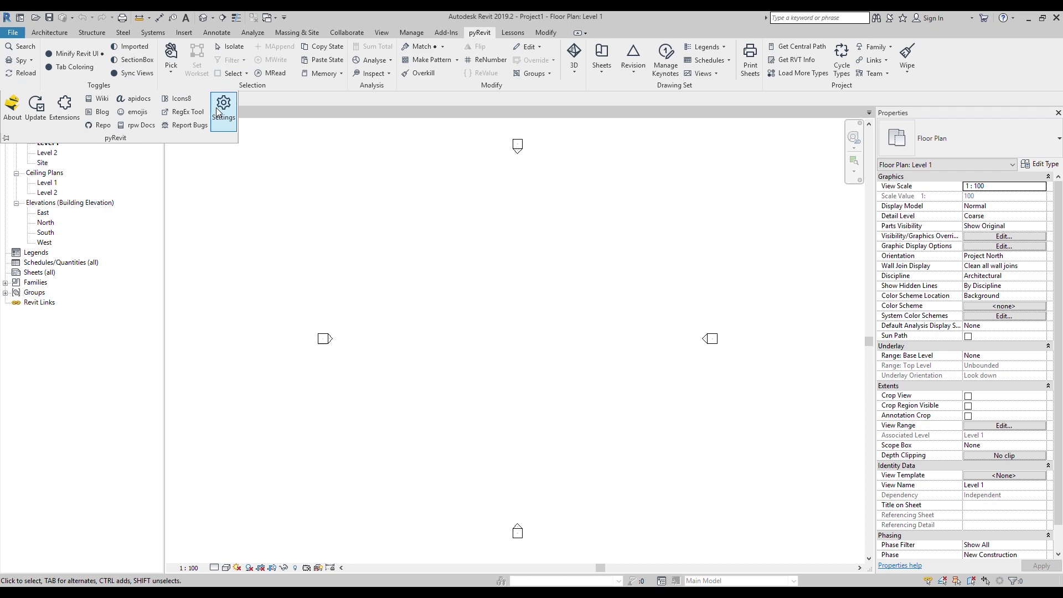
Step: Add another custom extension folder in pyRevit settings, reload and close the log
click(223, 106)
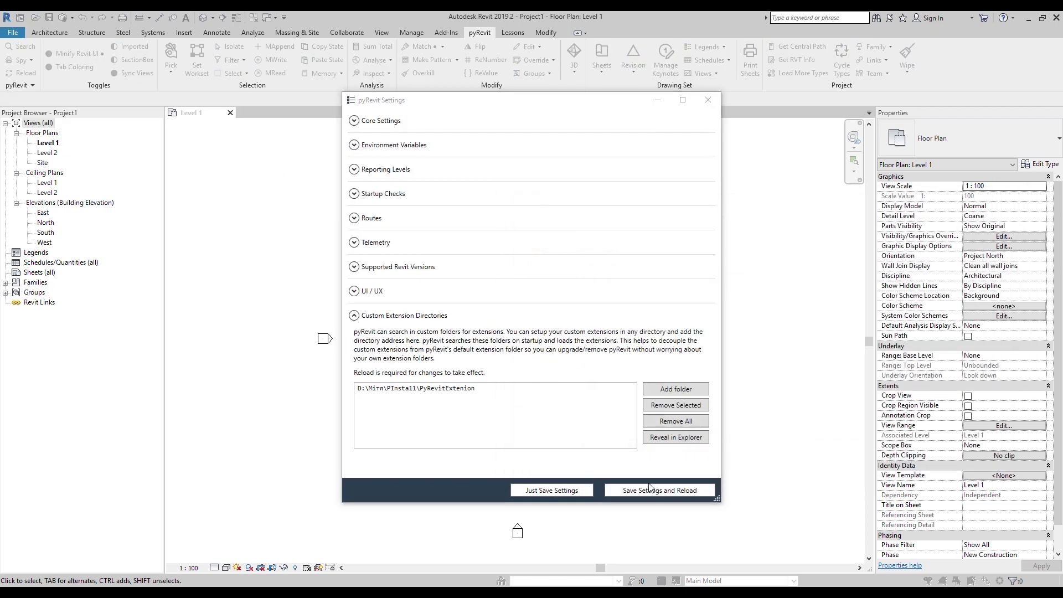
click(674, 388)
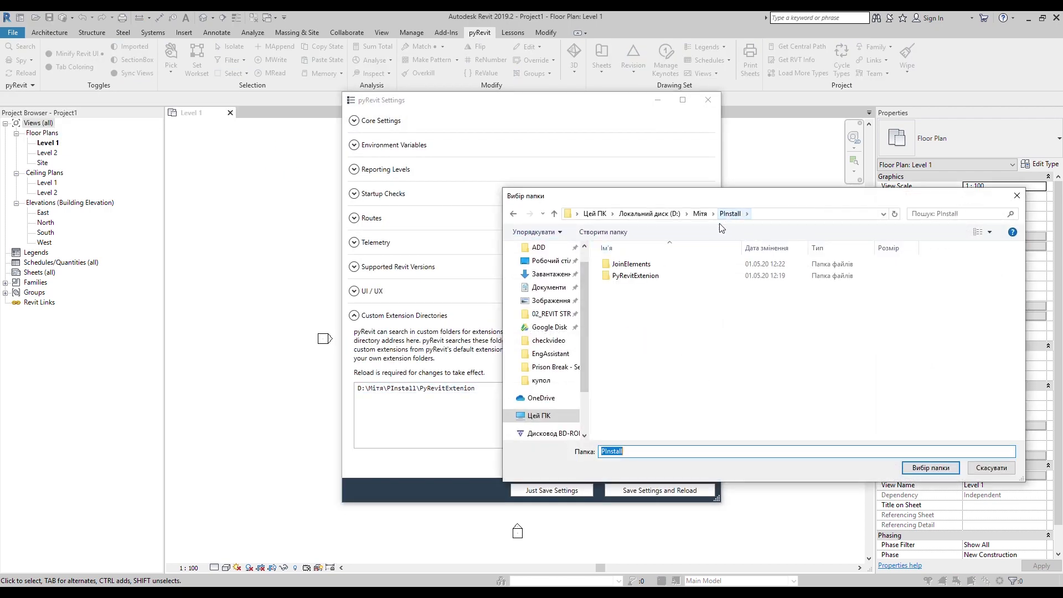
click(929, 467)
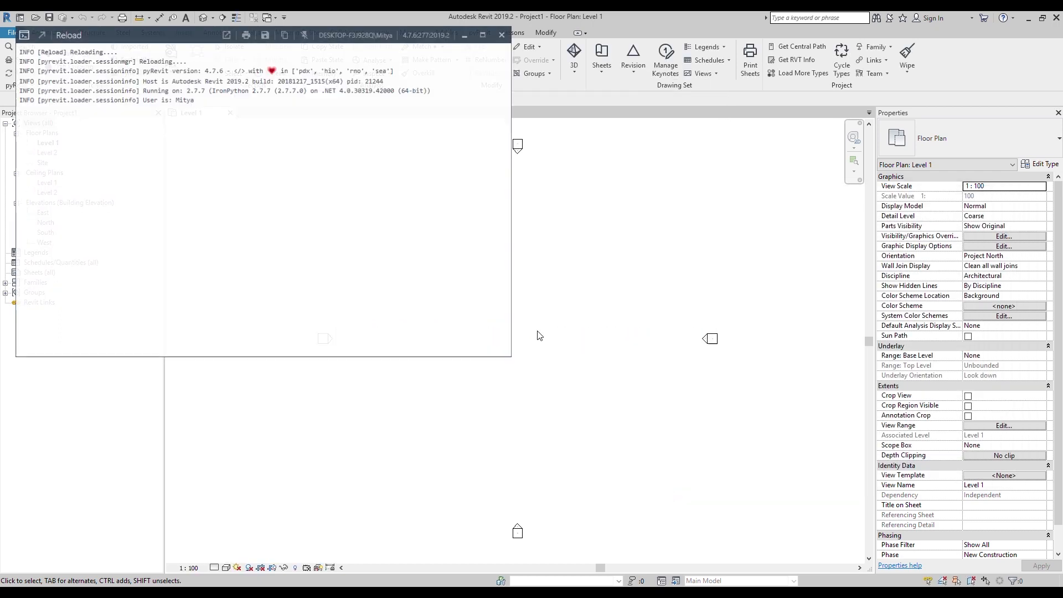
click(502, 34)
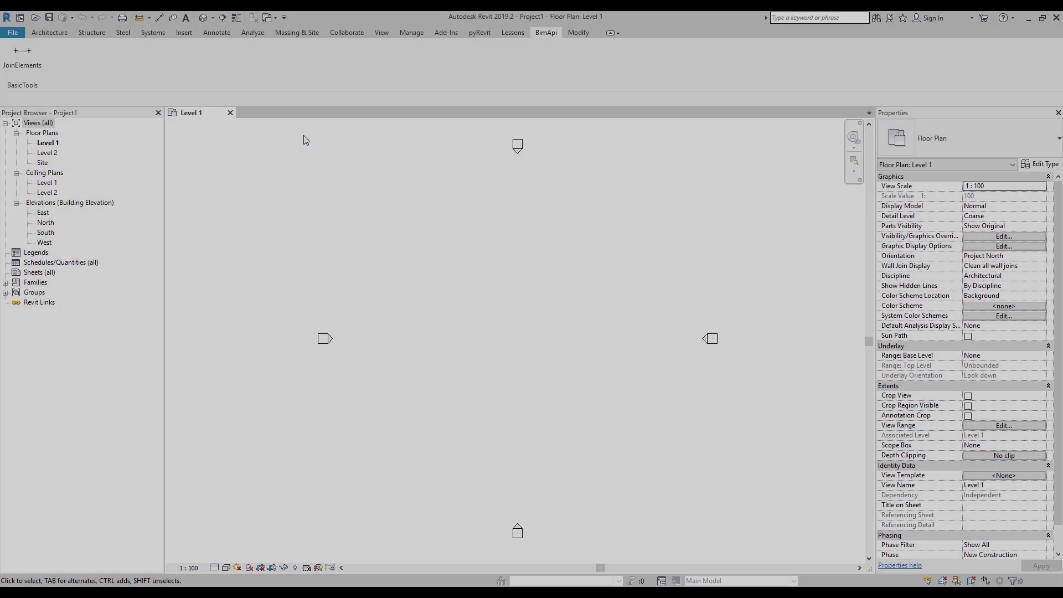
Step: Switch back to the pyRevit ribbon tab
key(alt)
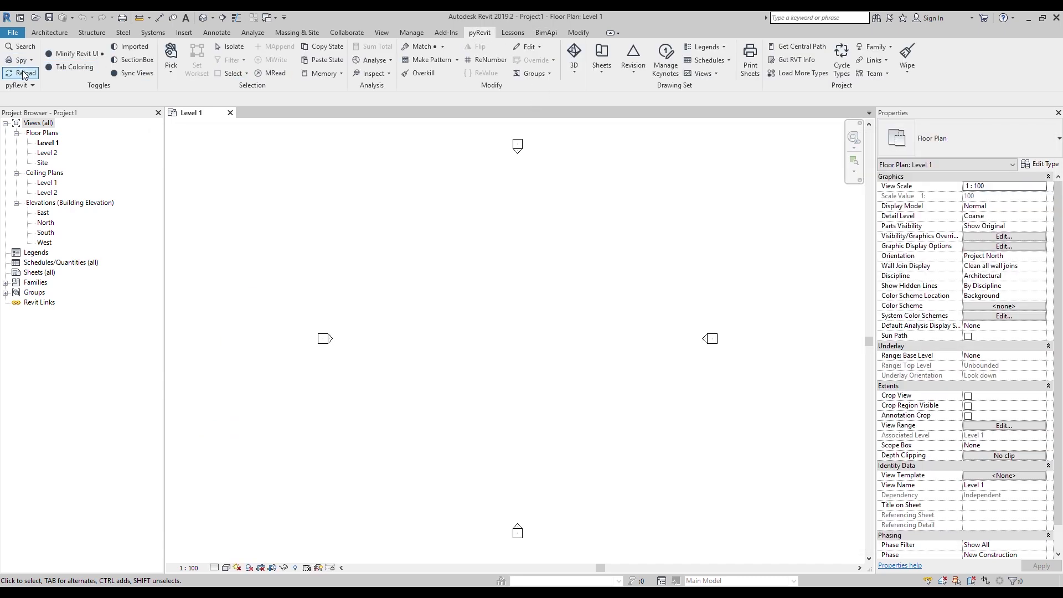
Step: Reload pyRevit with the BimApi extension, confirm, and close the reload output
click(24, 73)
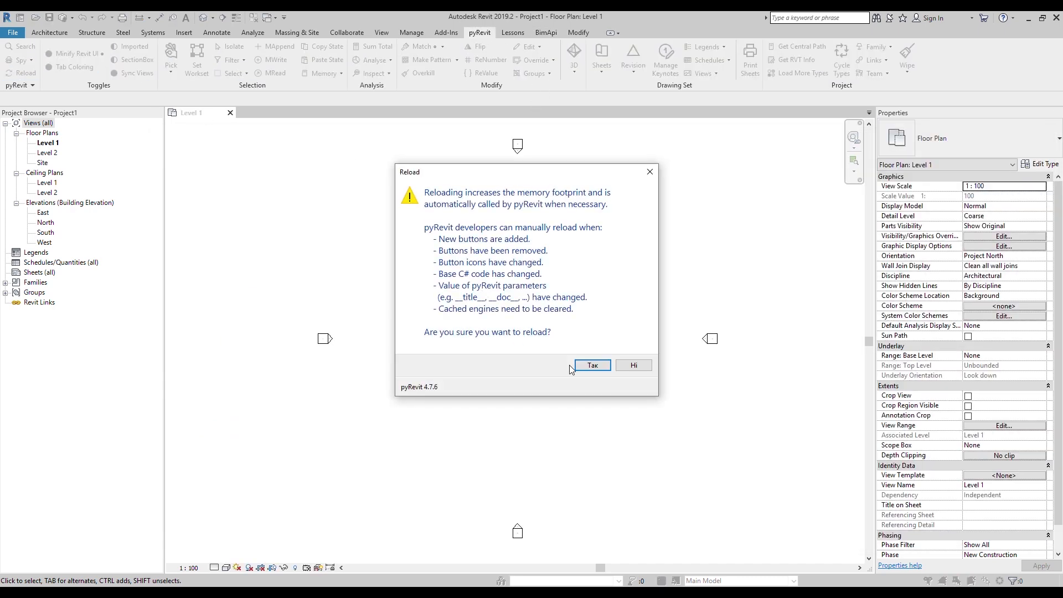
click(589, 366)
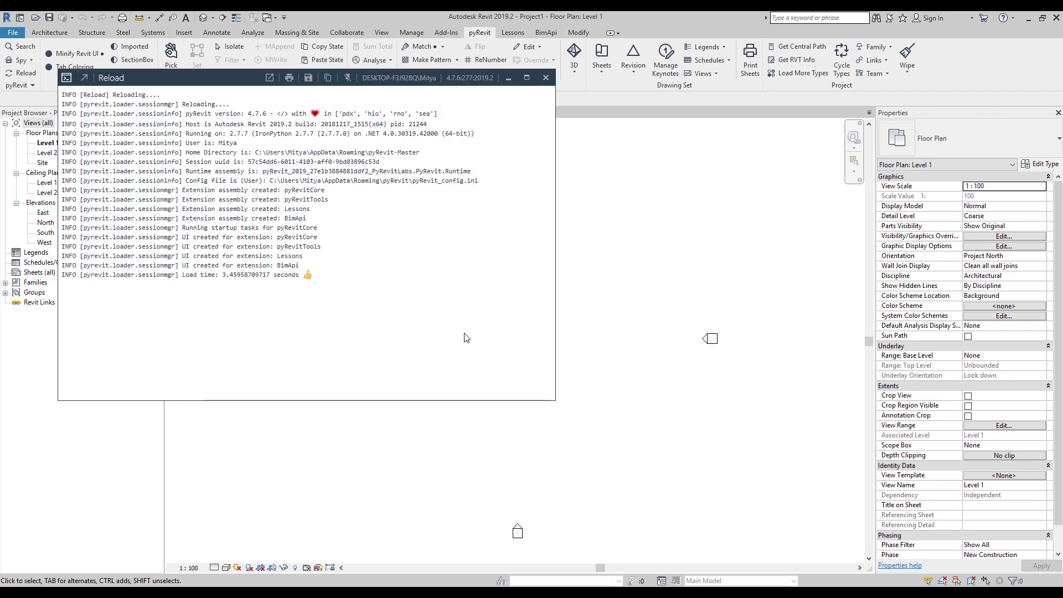
click(545, 78)
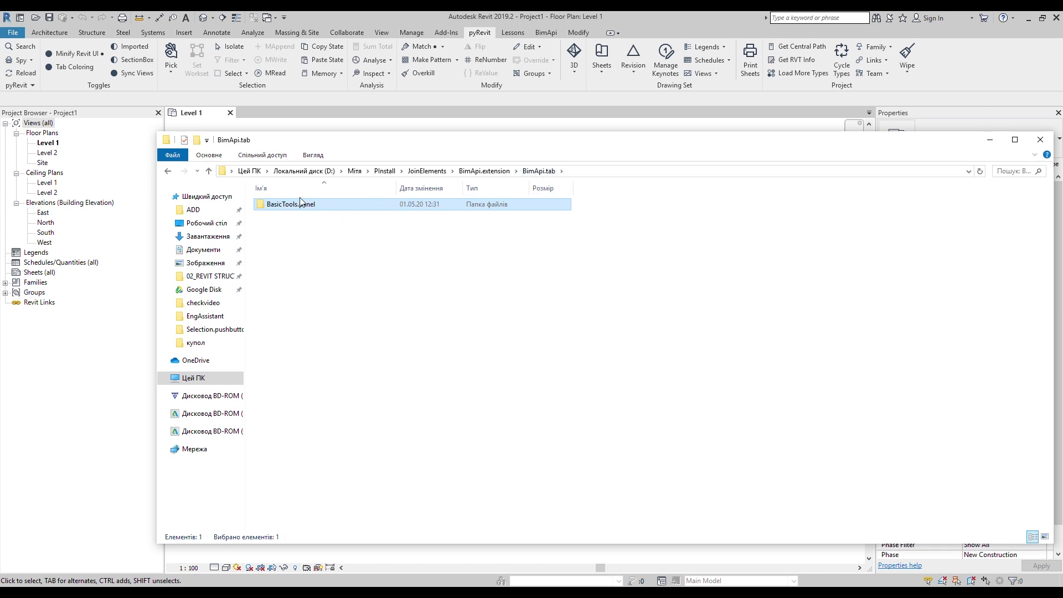
Step: Duplicate BasicTools.panel in BimApi.tab and rename the copy BasicTools22.panel
key(ctrl+v)
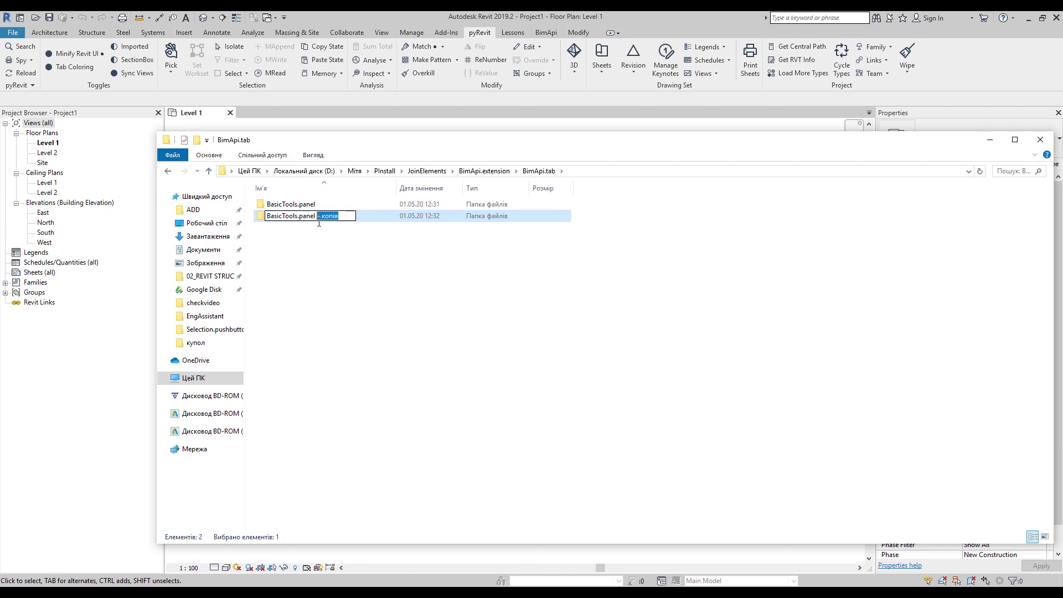
text(BasicTools22.panel)
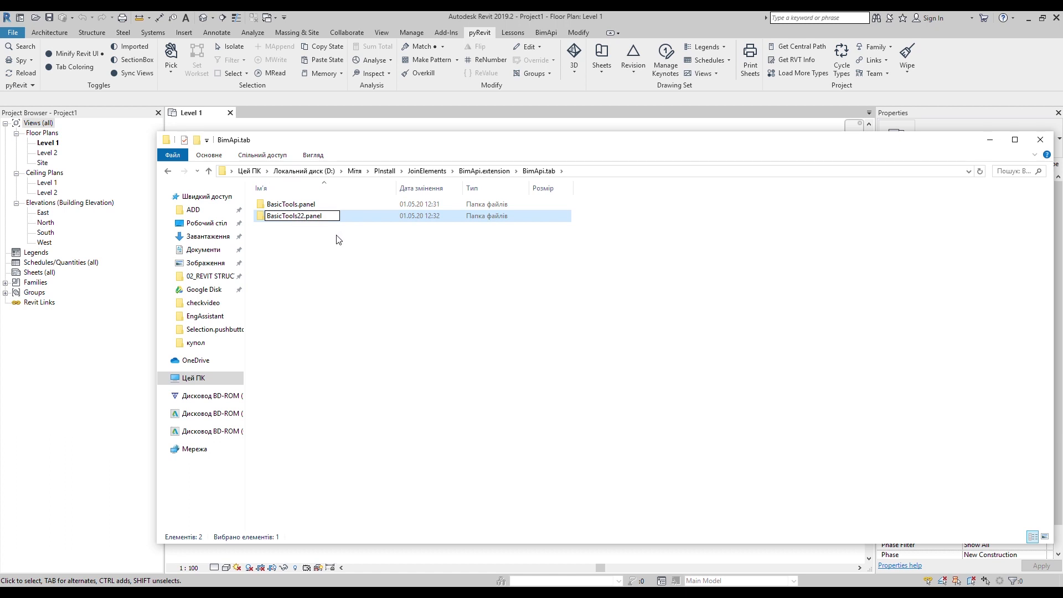
key(Return)
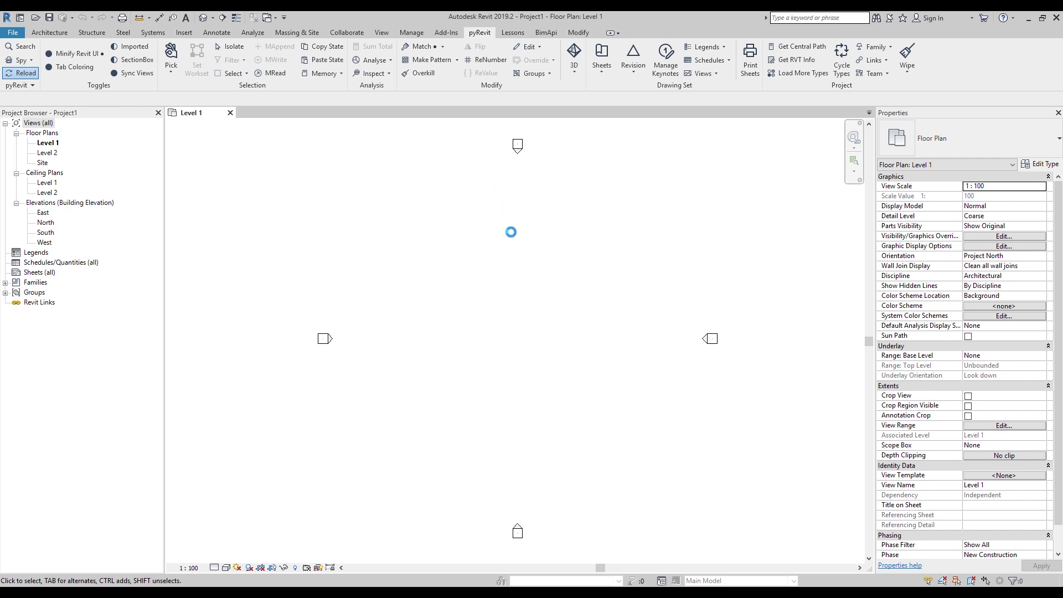
Step: Reload pyRevit so the BimApi tab shows BasicTools and BasicTools22 panels, then reload again
click(23, 73)
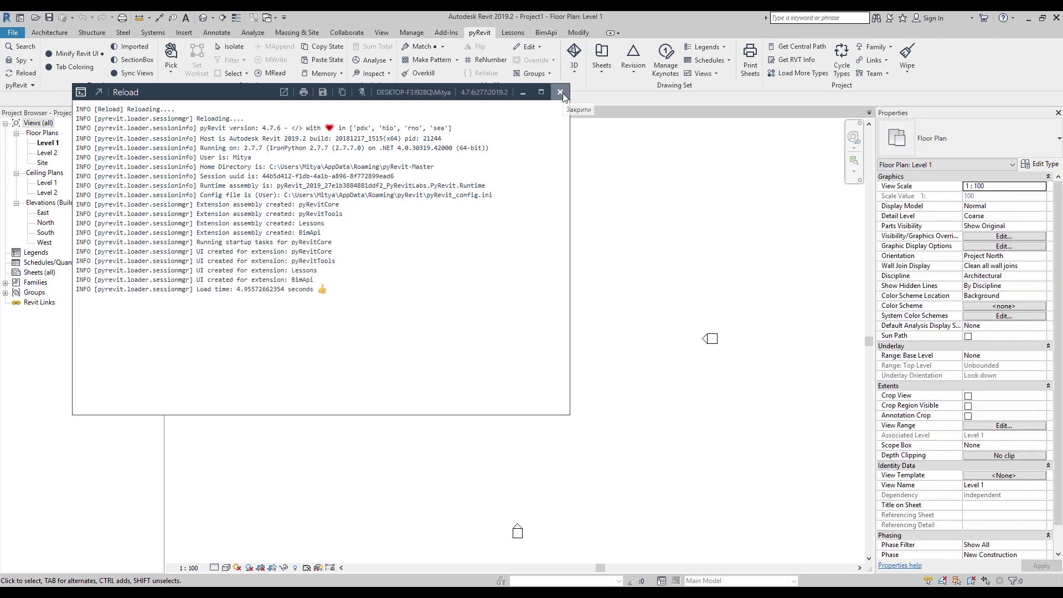
click(560, 92)
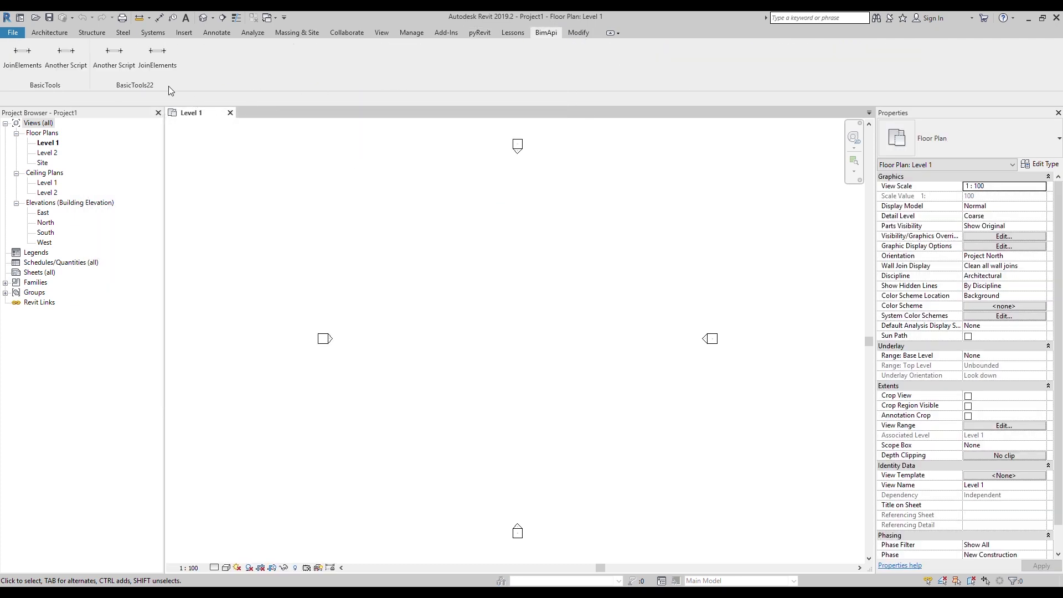
mouse_move(124, 85)
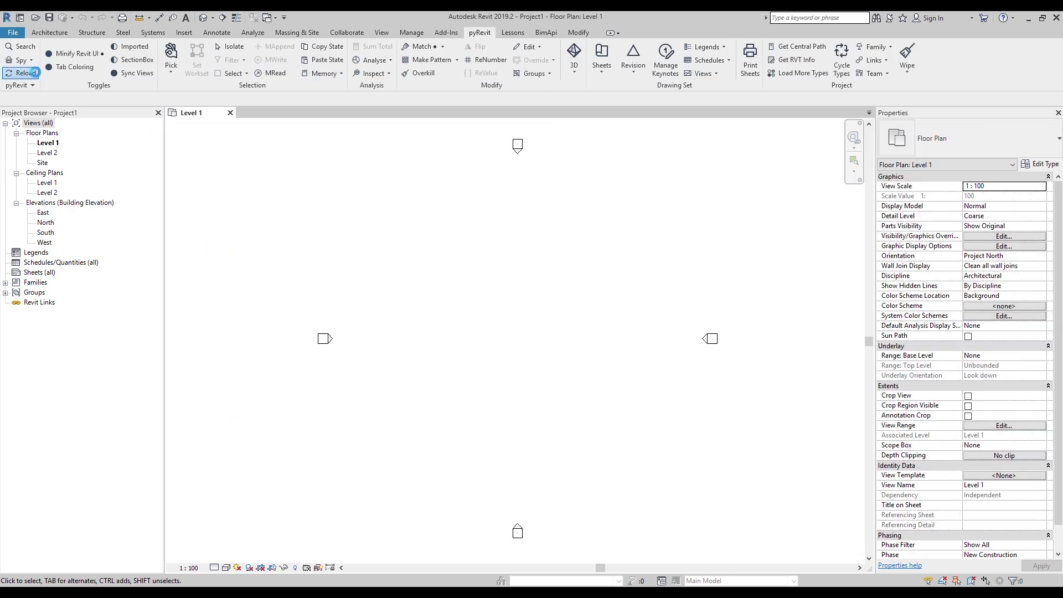
click(24, 74)
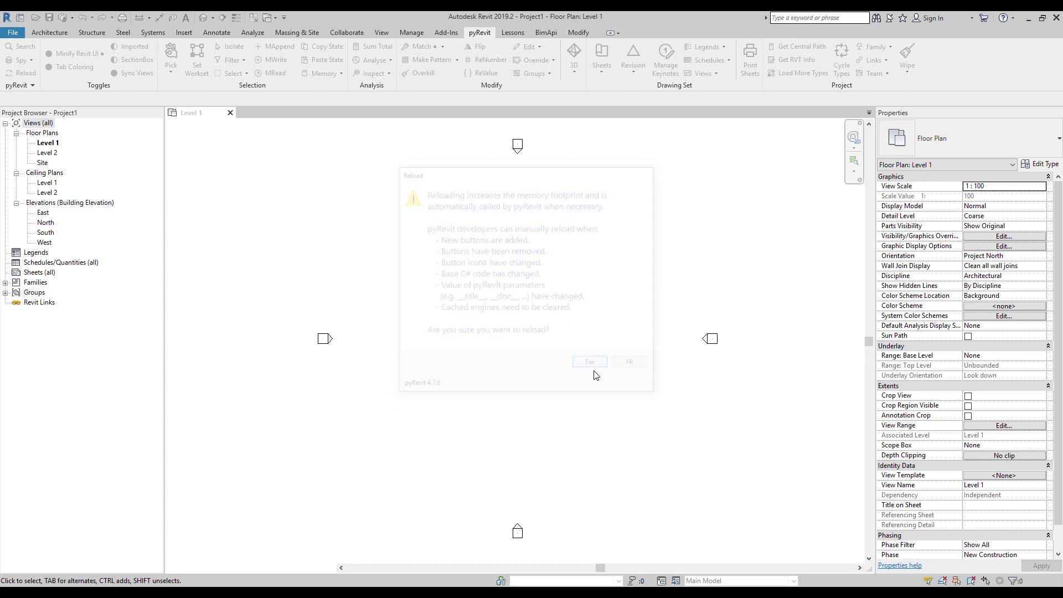